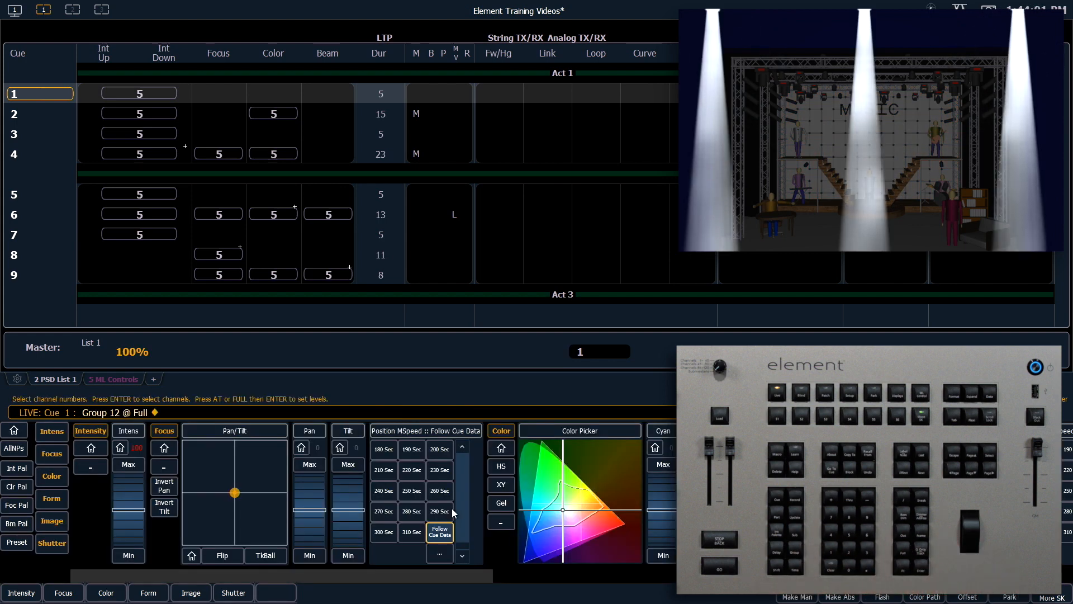
# - Open effect 901, the circle pan/tilt effect, for editing in Blind
pyautogui.click(51, 452)
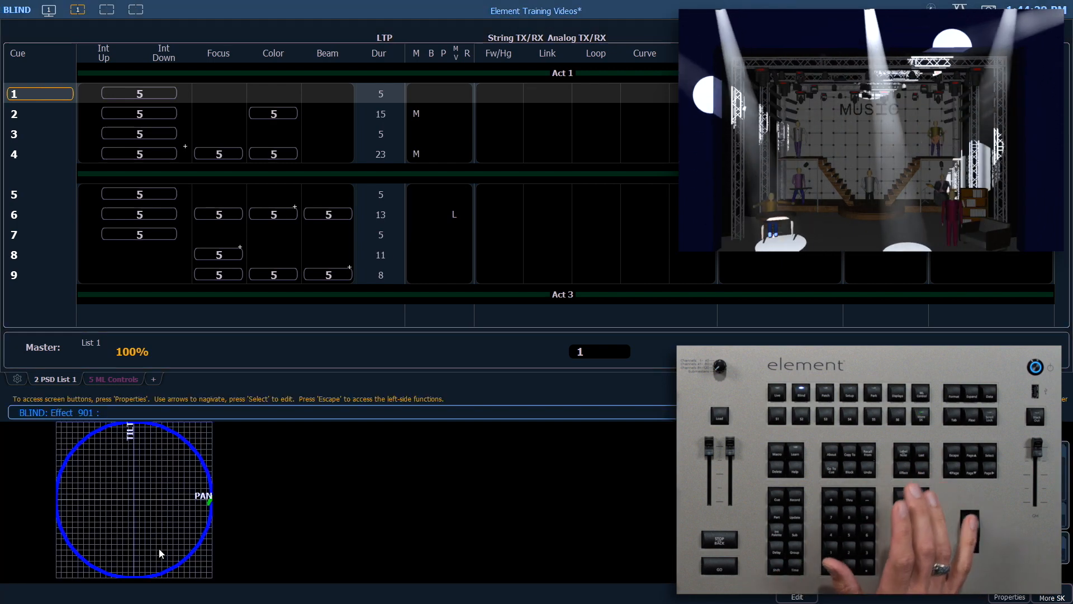
# - Show effect 901's properties (focus circle, scale 25, 5-second cycle) and select the Scale field
pyautogui.click(1009, 596)
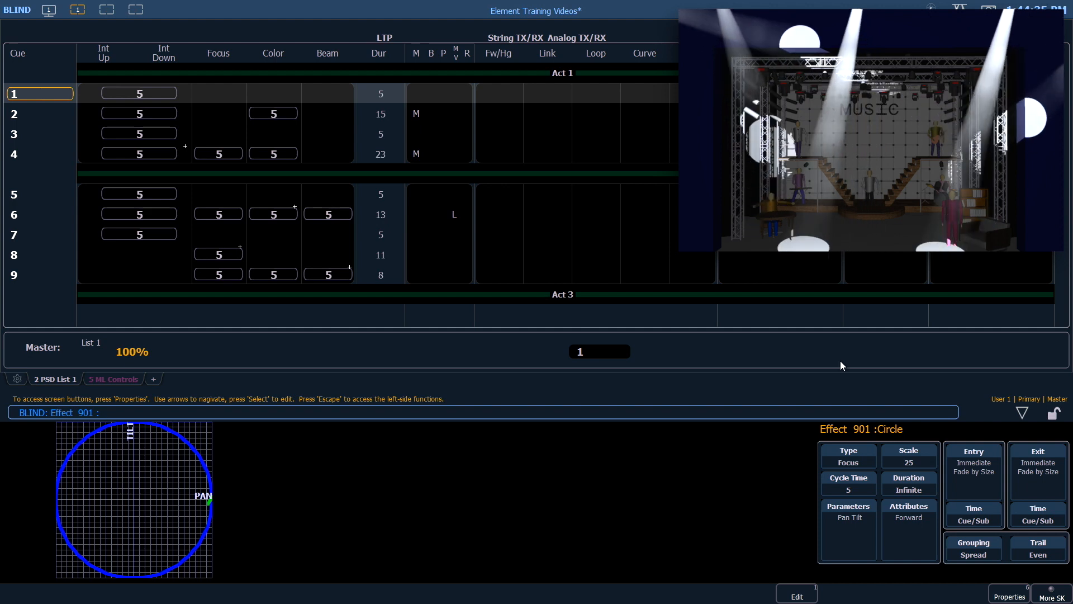
pyautogui.moveTo(871, 378)
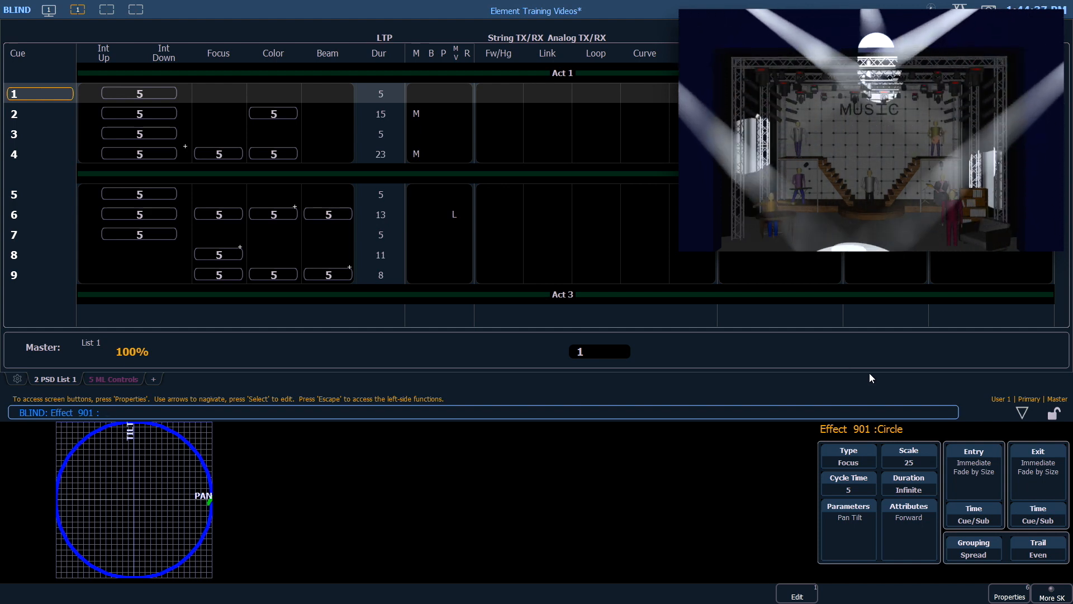
pyautogui.click(847, 482)
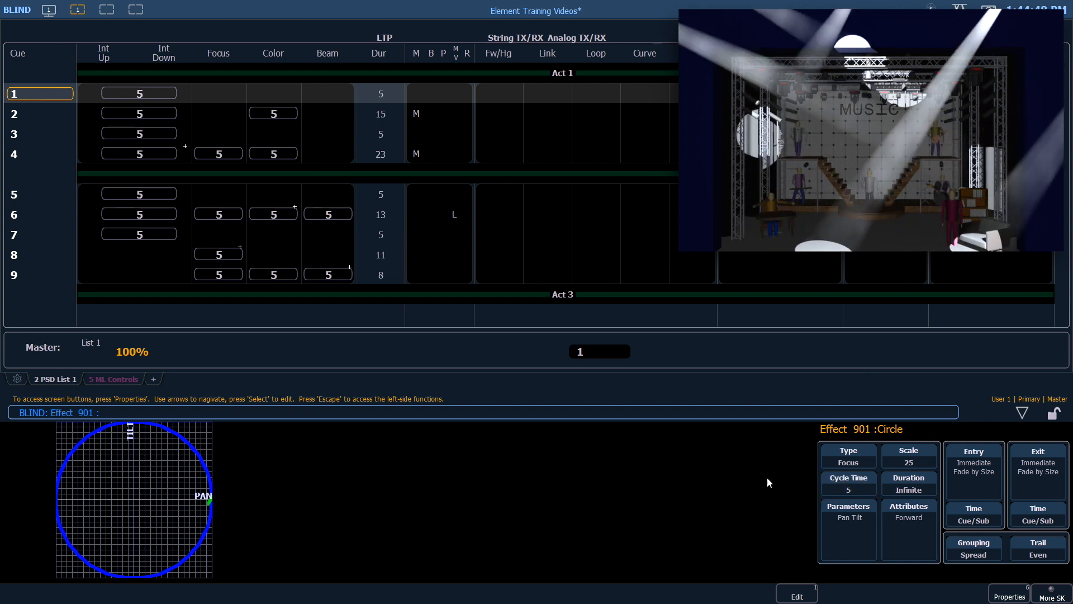
pyautogui.click(848, 482)
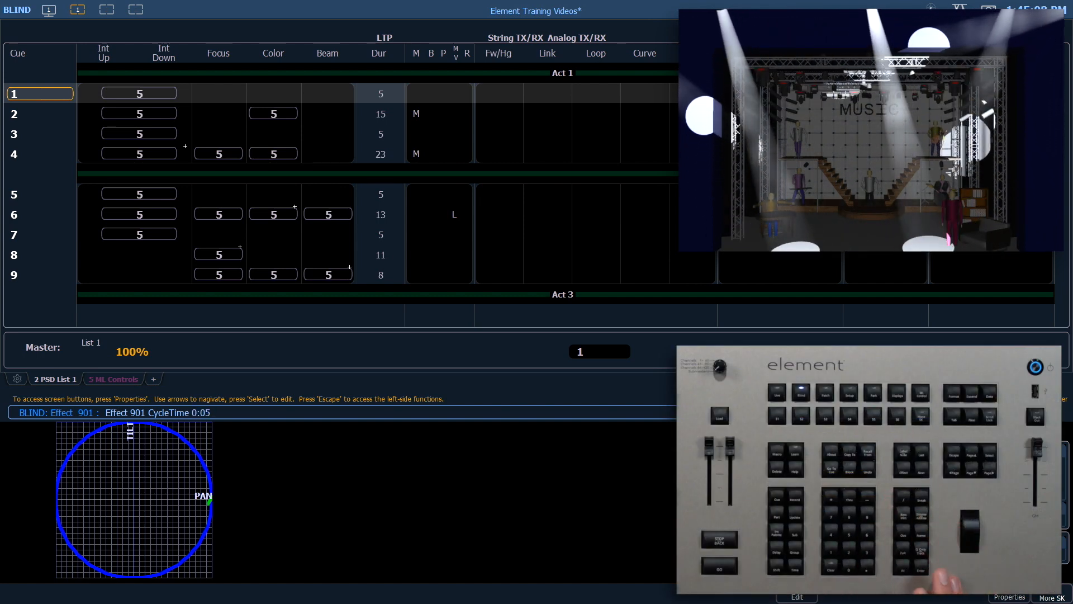
pyautogui.click(1007, 597)
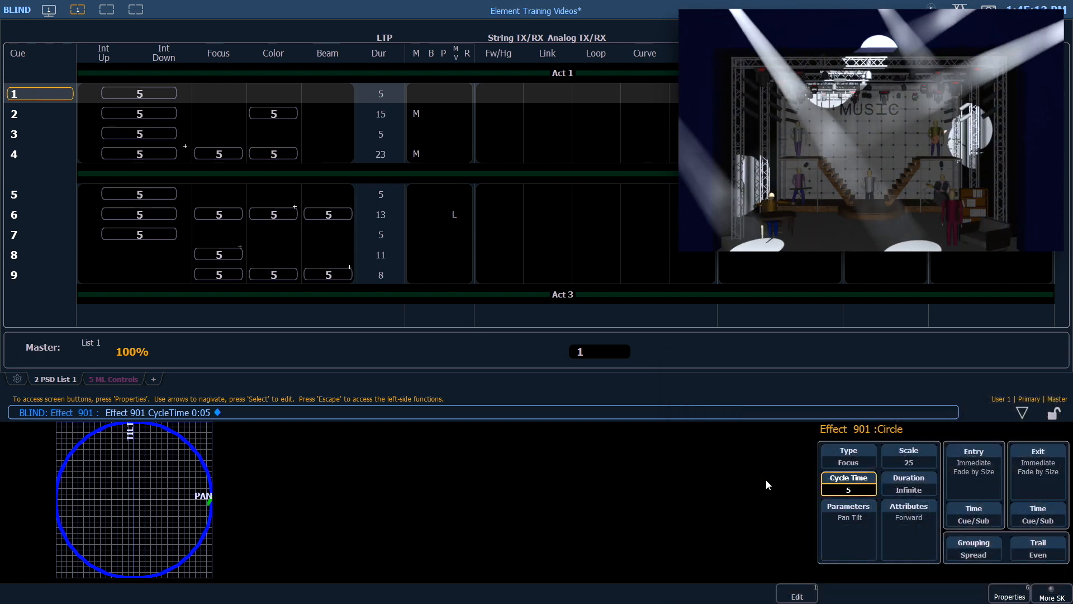
pyautogui.click(909, 456)
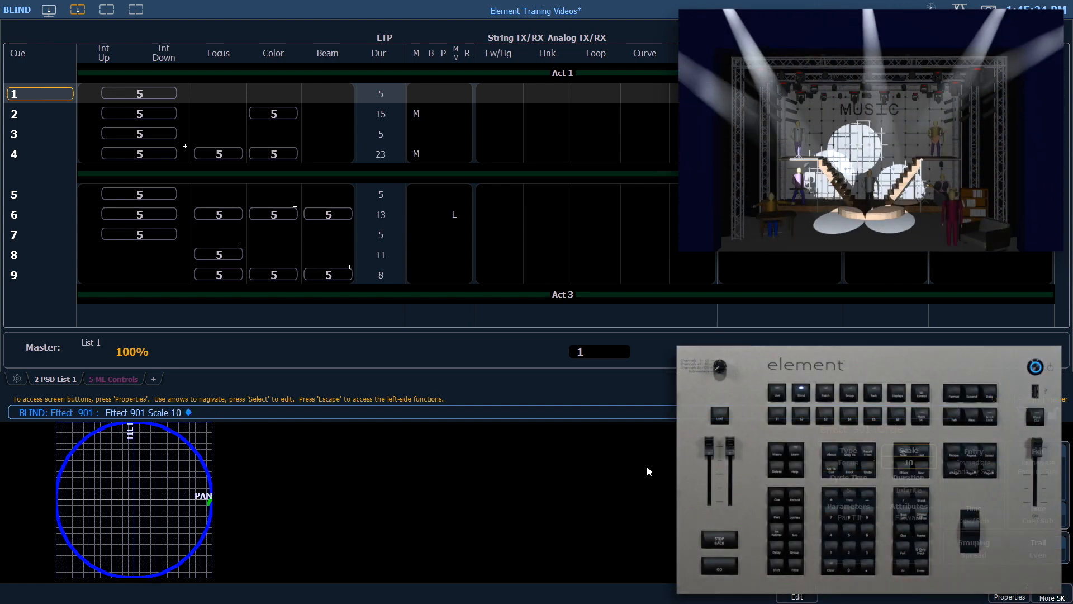
# - Set effect 901's scale to 20 and select its Attributes field
pyautogui.click(1008, 596)
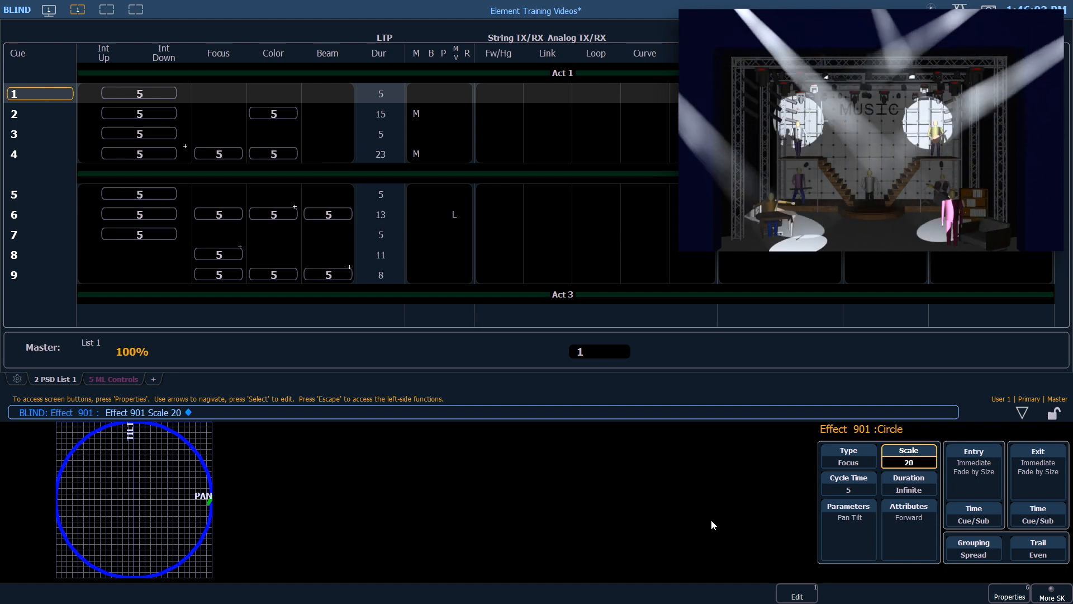
pyautogui.click(909, 510)
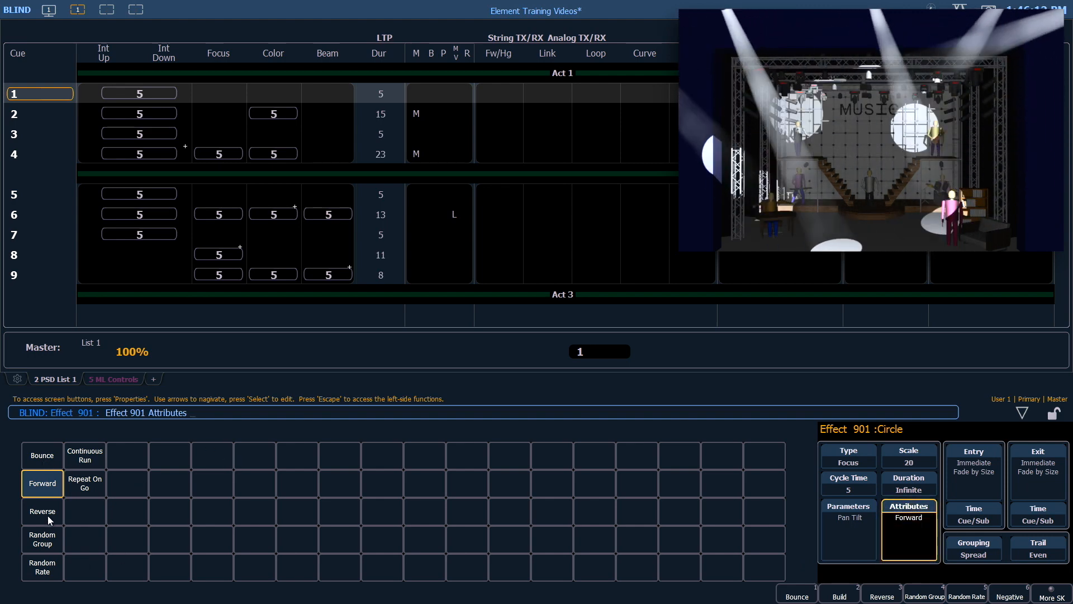
# - Set effect 901's movement attribute to Reverse instead of Forward
pyautogui.click(41, 511)
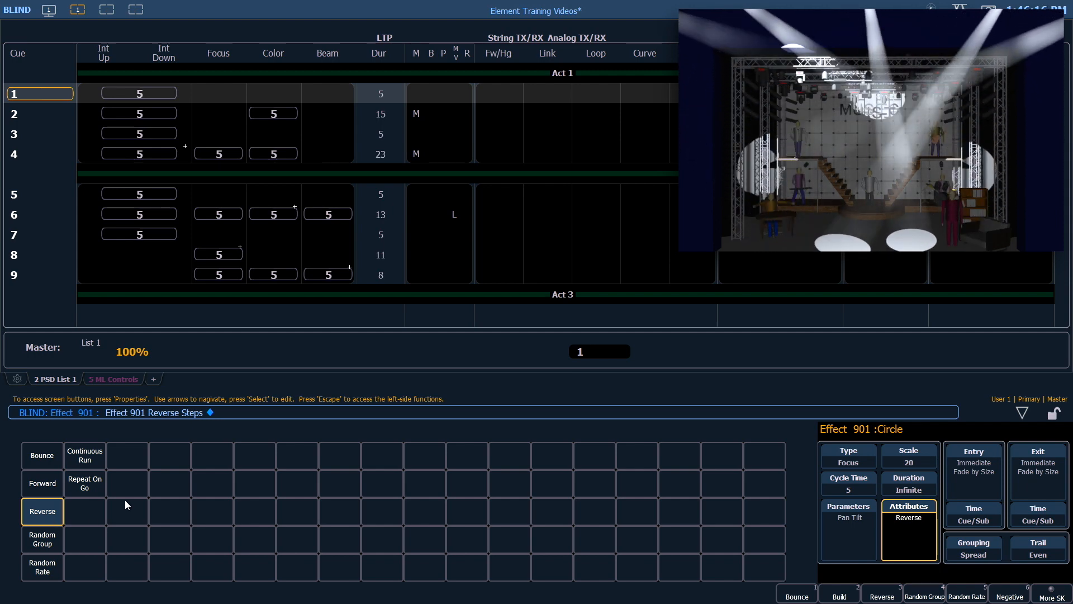
pyautogui.moveTo(776, 397)
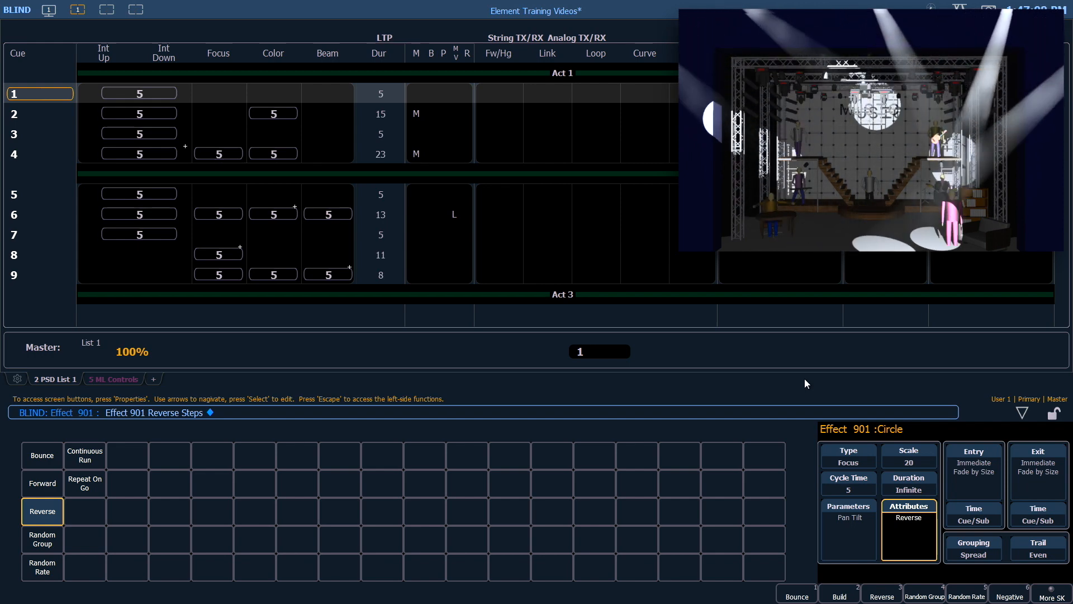
pyautogui.click(973, 549)
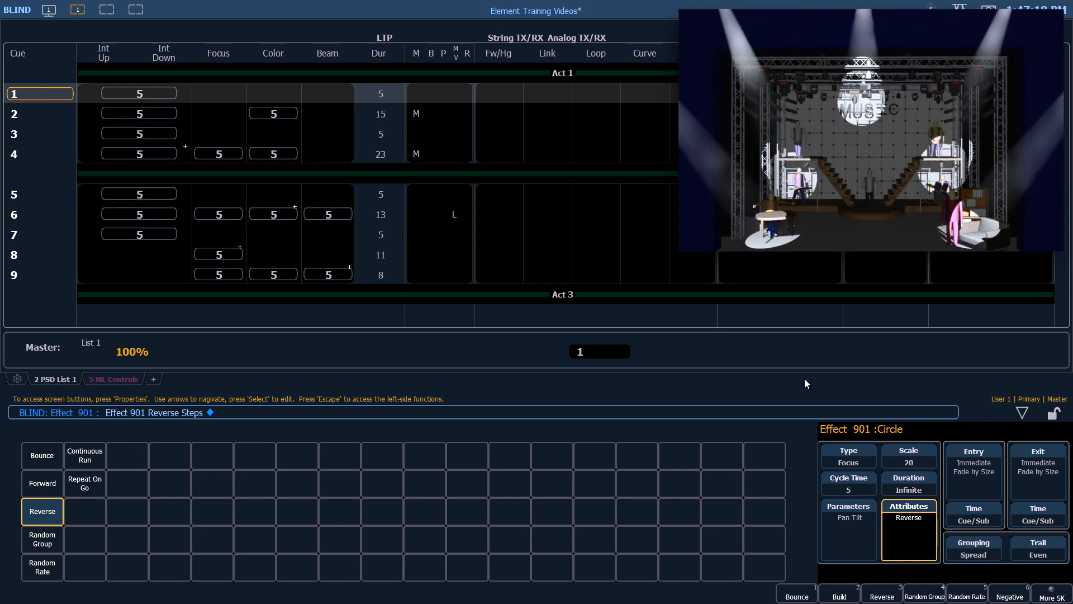
# - Try grouping values 1, 2 and 5, then return effect 901's grouping to Spread
pyautogui.click(973, 545)
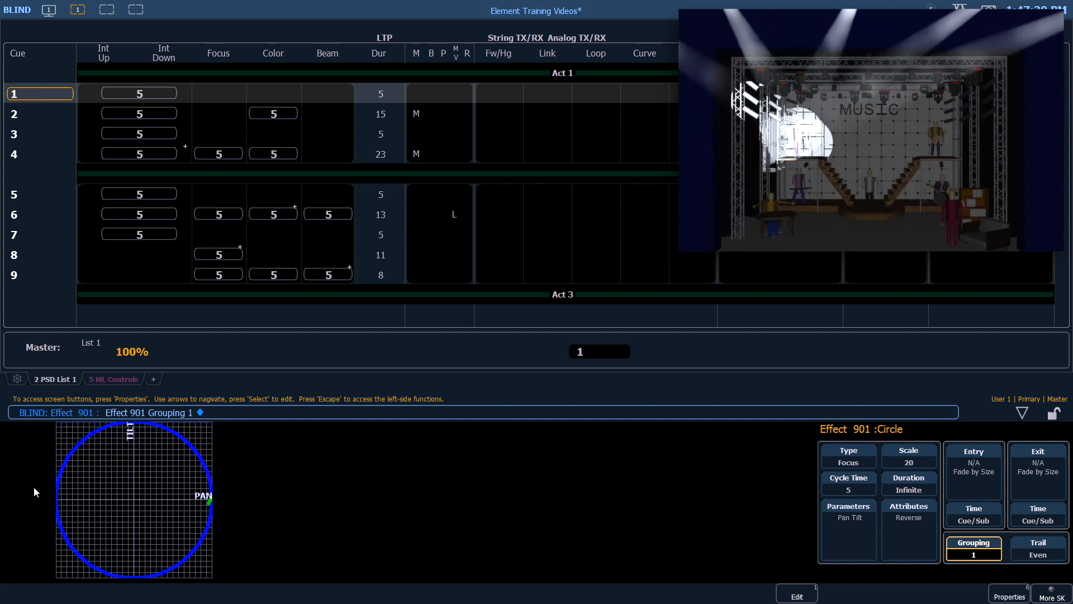
pyautogui.moveTo(393, 479)
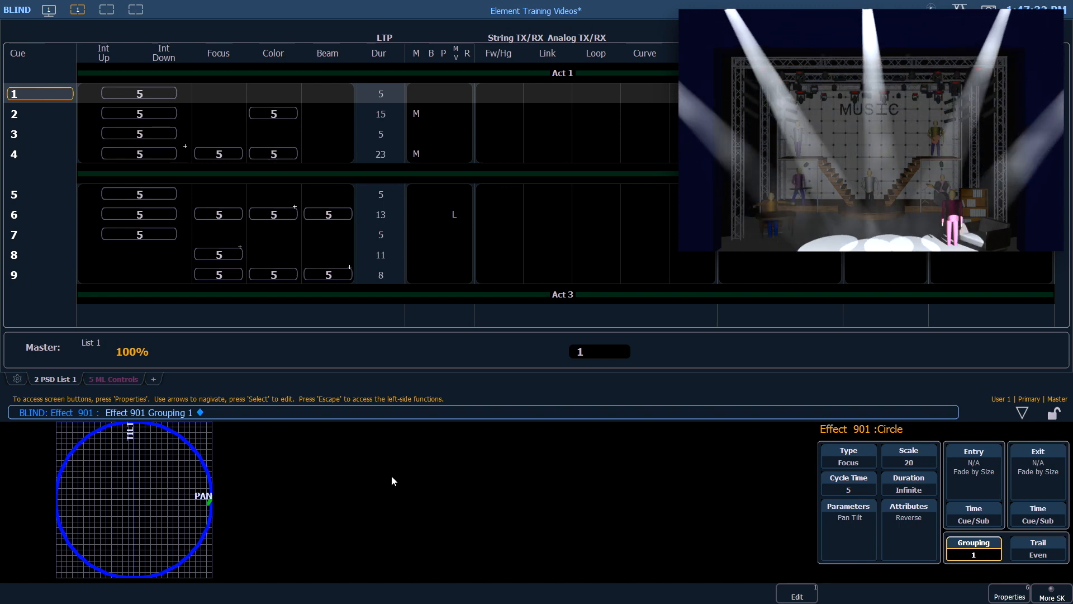
pyautogui.click(972, 548)
pyautogui.write('2')
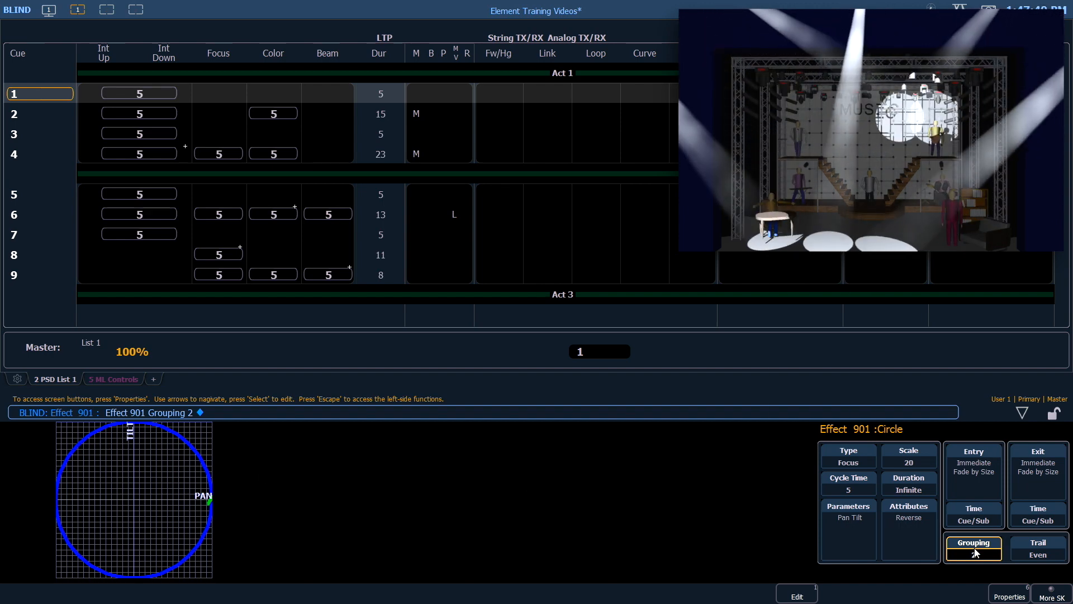
pyautogui.click(972, 542)
pyautogui.write('5')
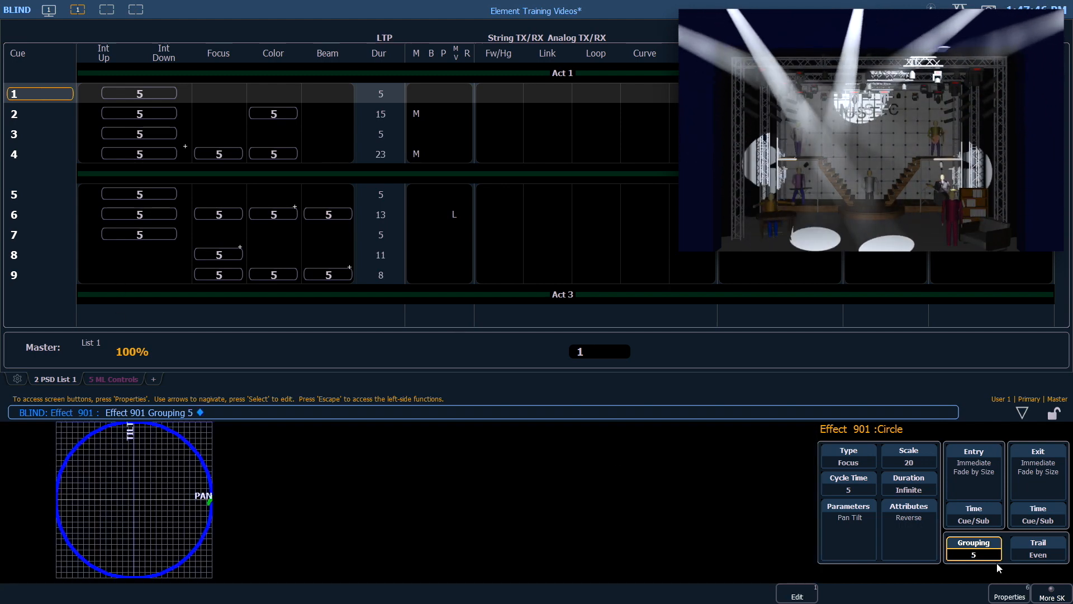
pyautogui.click(972, 554)
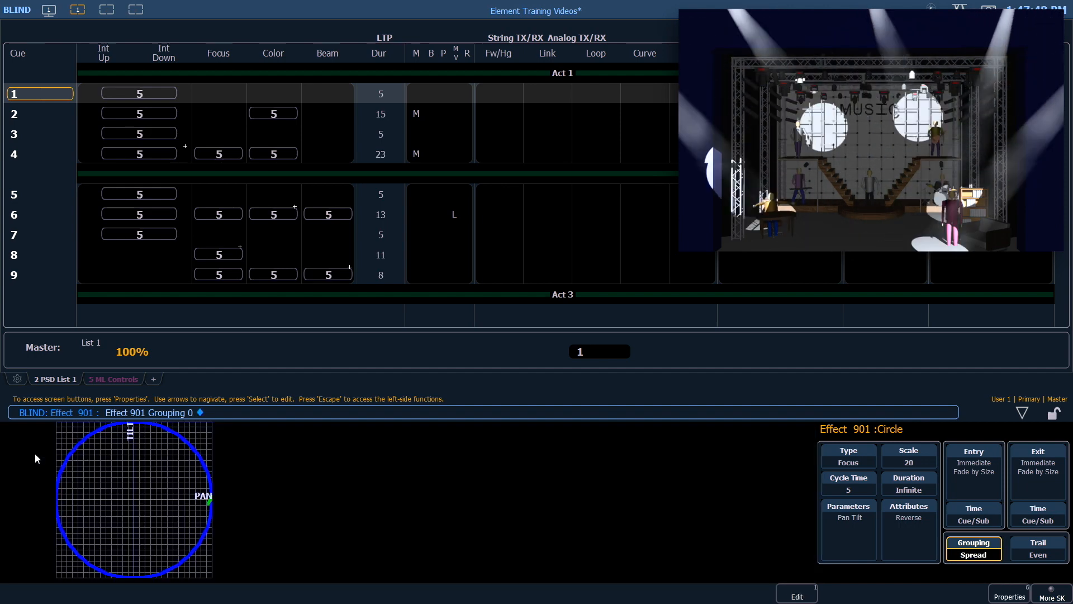
pyautogui.moveTo(641, 465)
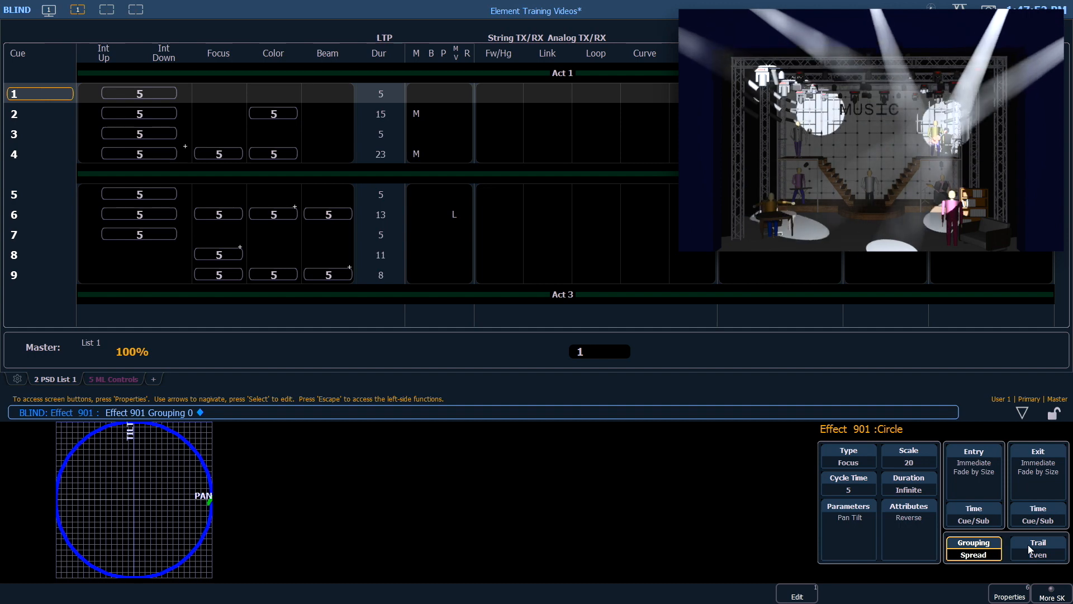
pyautogui.click(1036, 548)
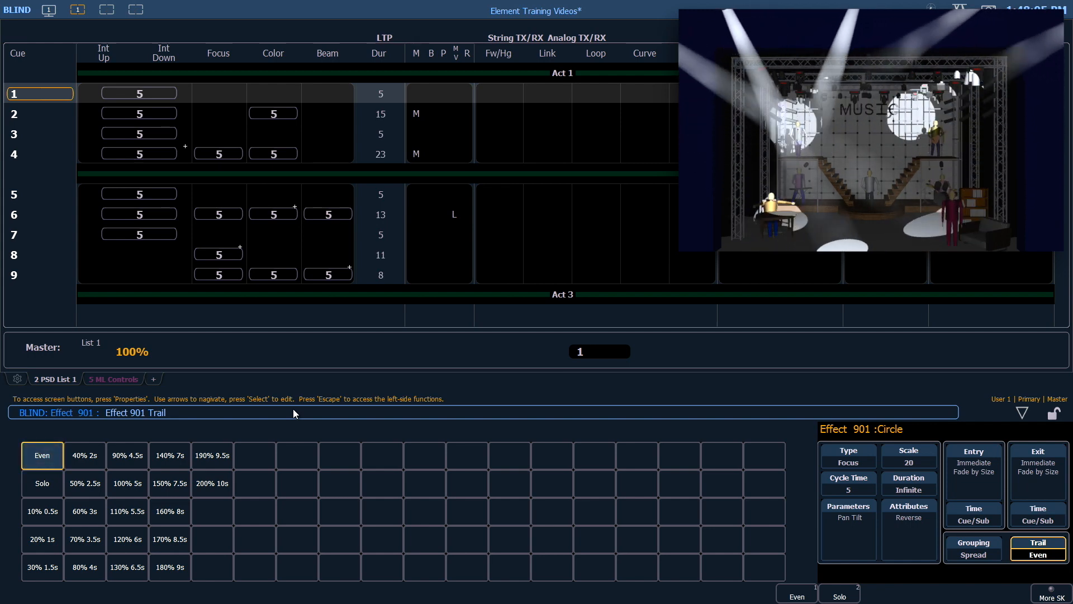
pyautogui.moveTo(341, 399)
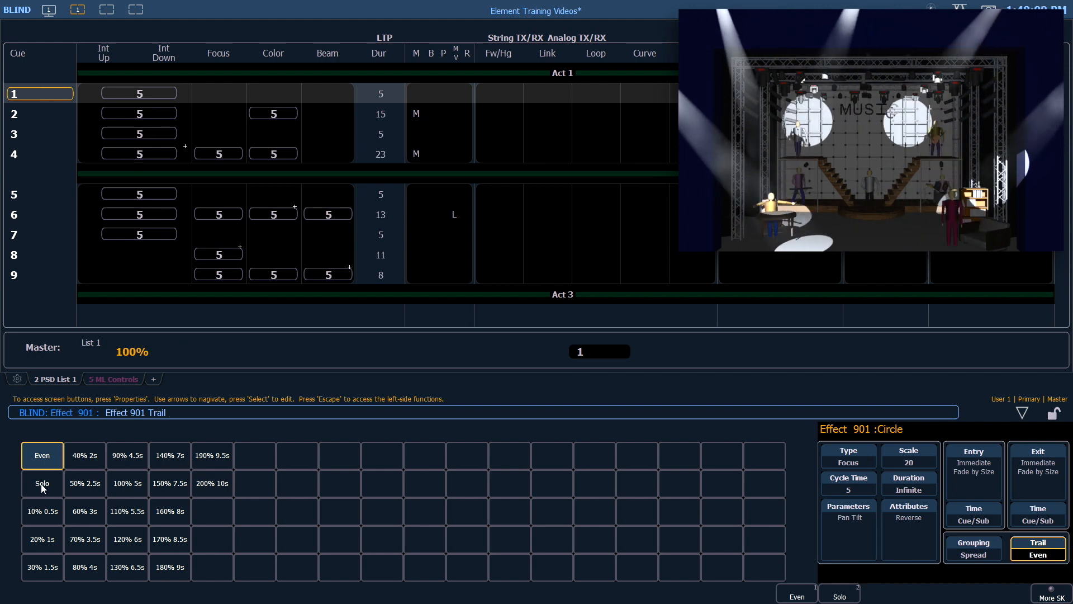
# - Change effect 901's trail from Even to Solo, then to 10% 0.5s
pyautogui.click(41, 483)
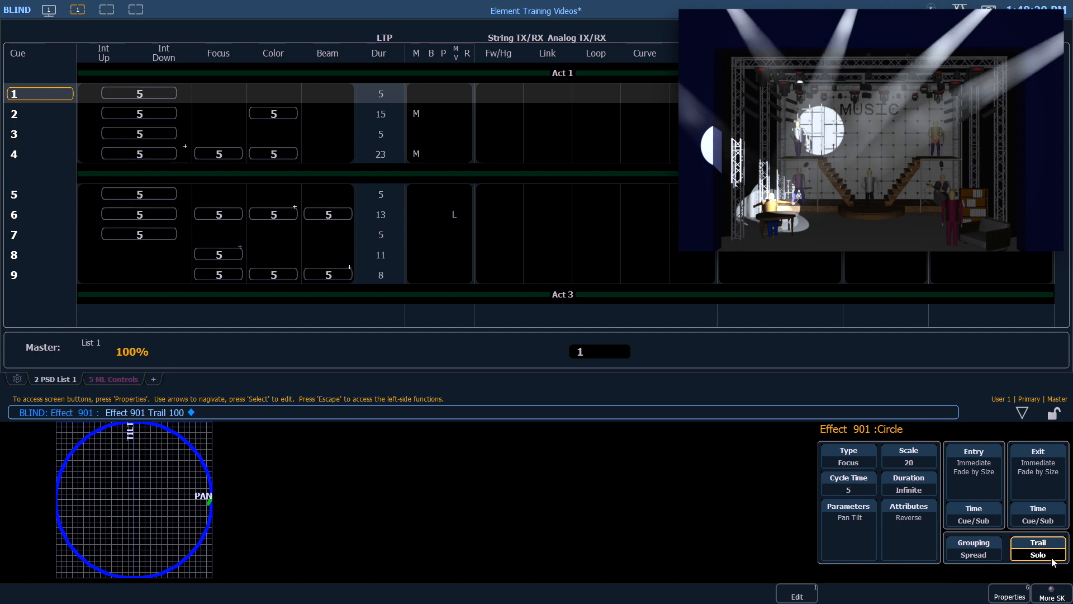
pyautogui.click(1036, 548)
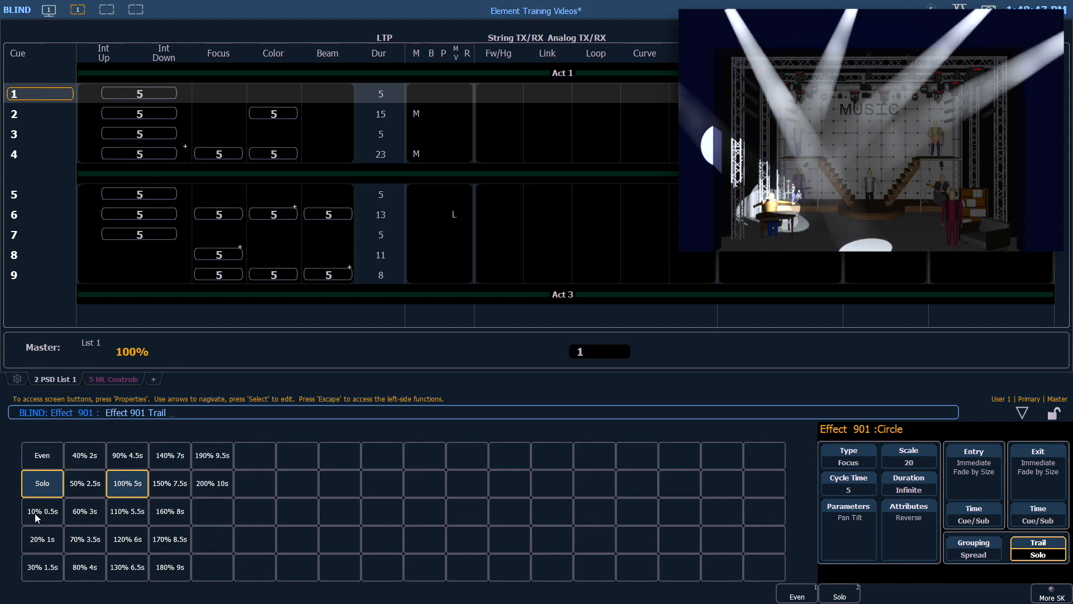
pyautogui.click(42, 512)
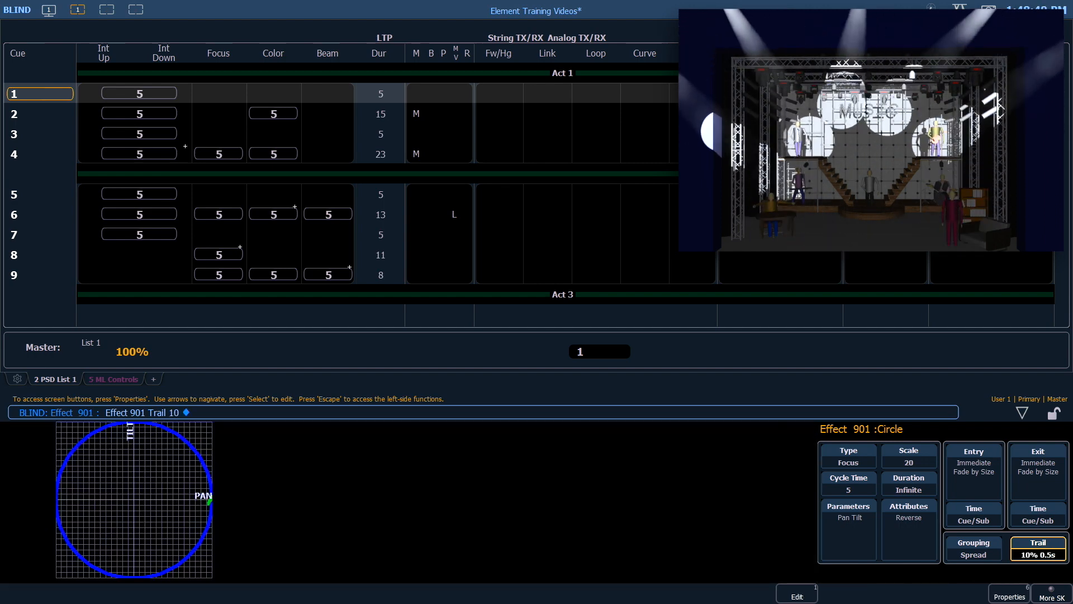